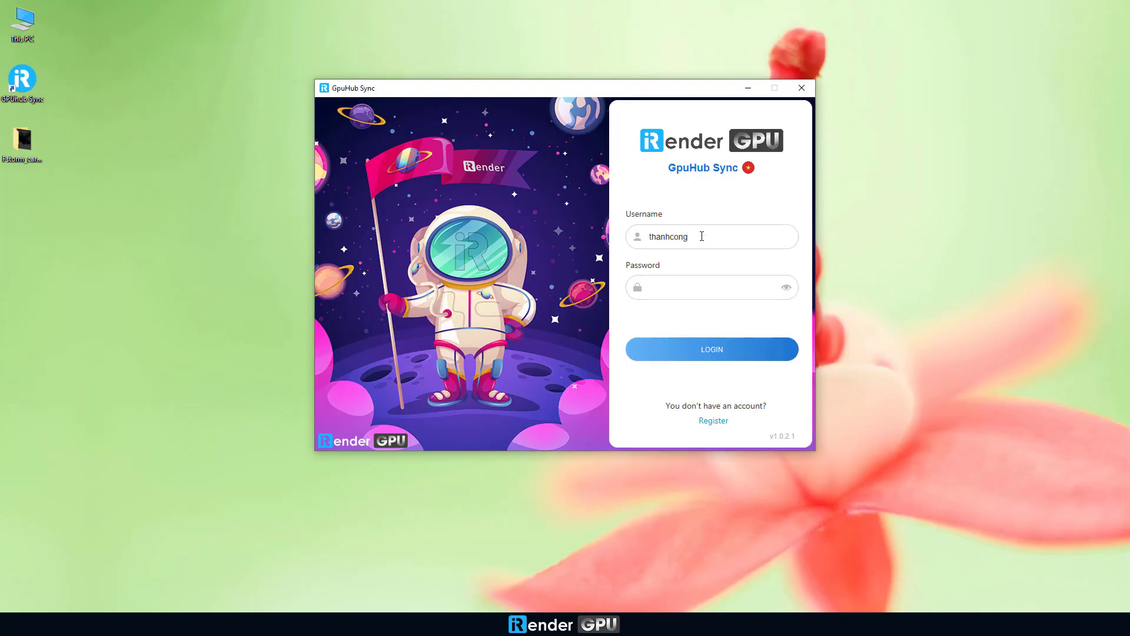
Submit the iRender username and password via the GpuHub Sync LOGIN button.
click(710, 349)
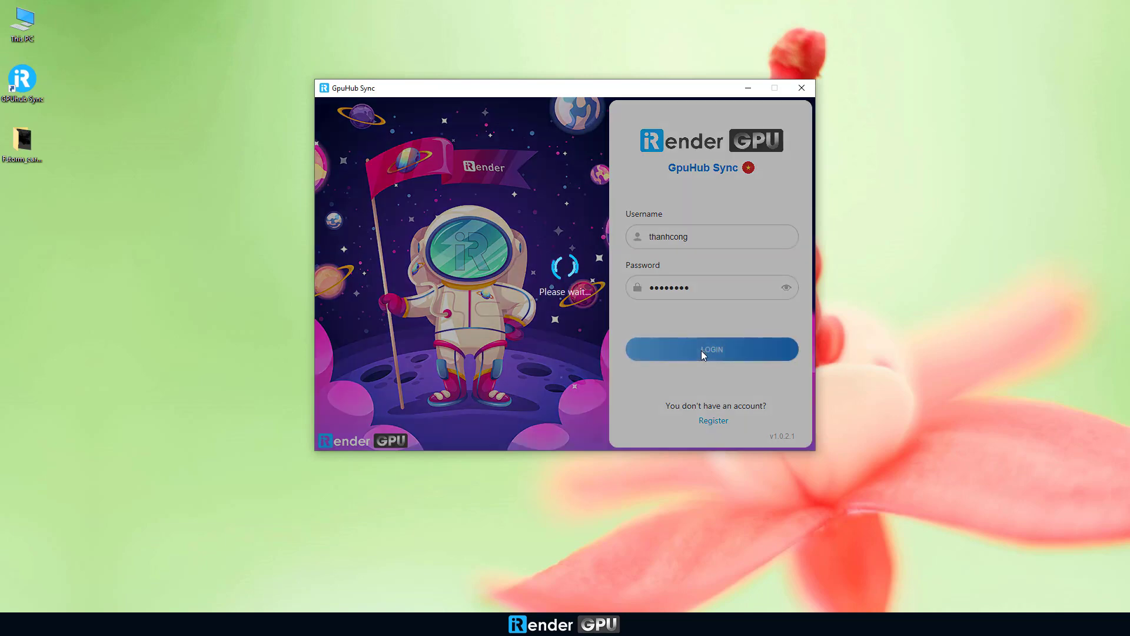
click(711, 348)
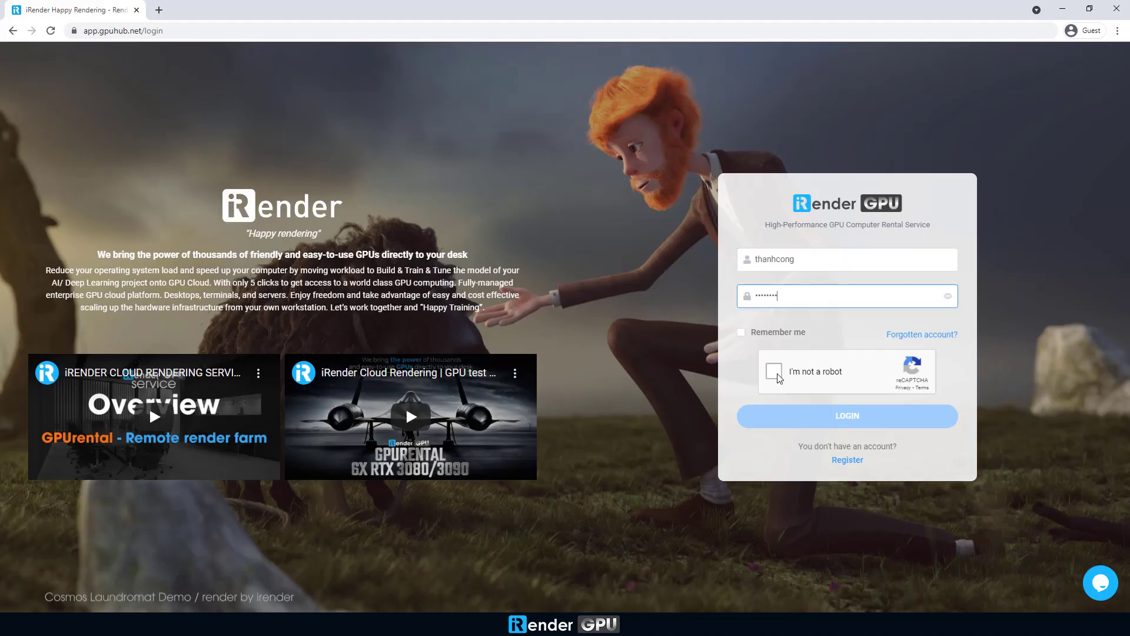
Finish web sign-in and start a new machine image from the GPUHub list.
click(846, 415)
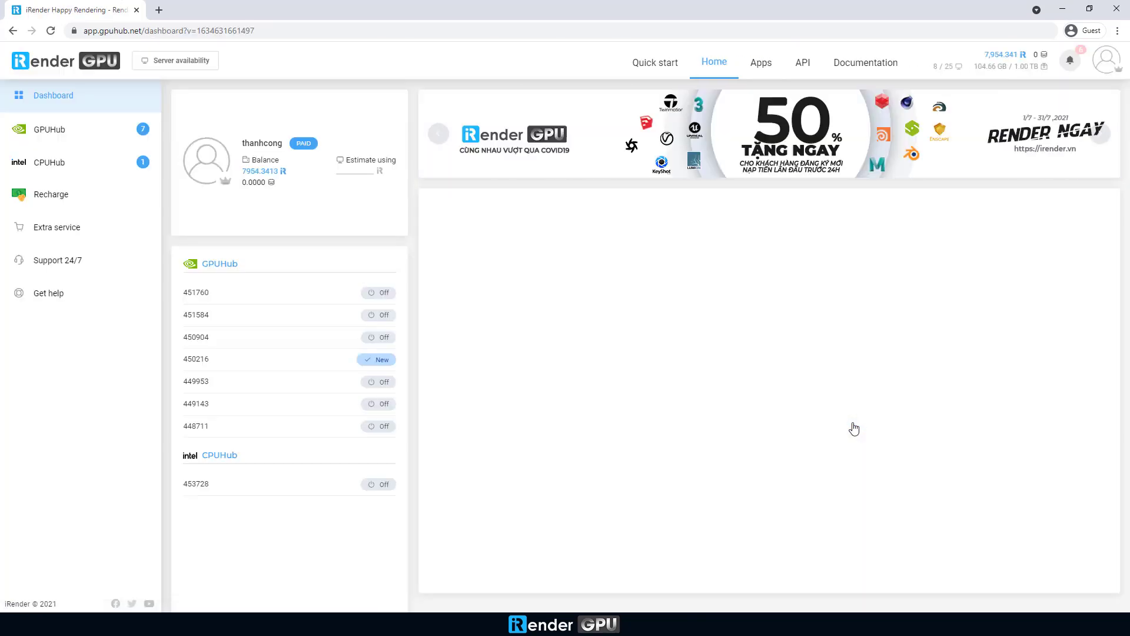
click(48, 129)
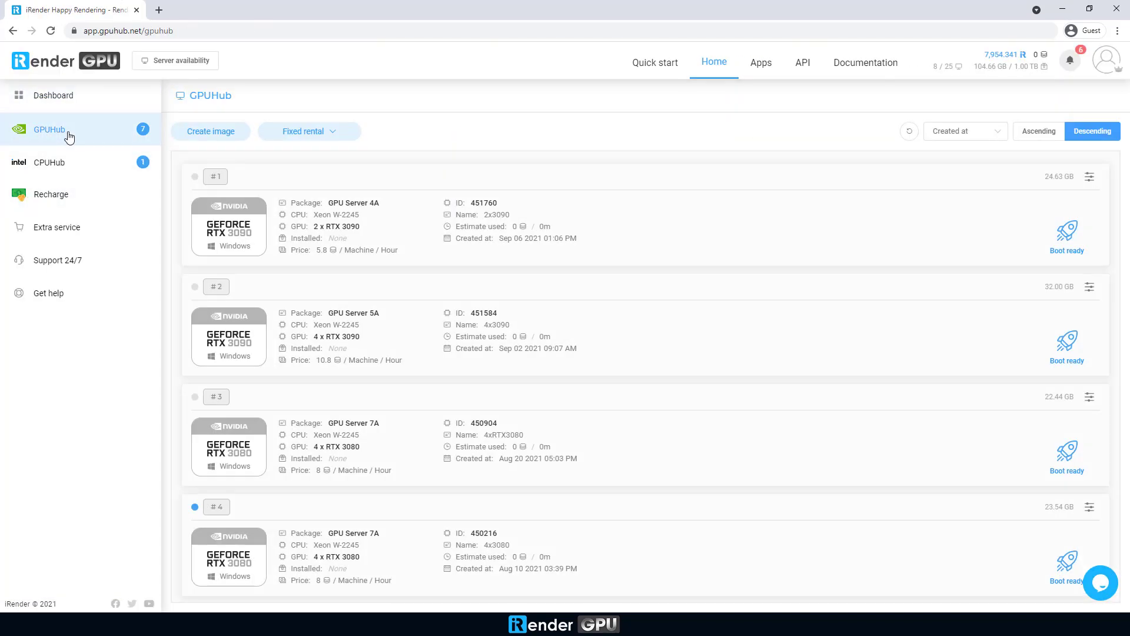
click(209, 131)
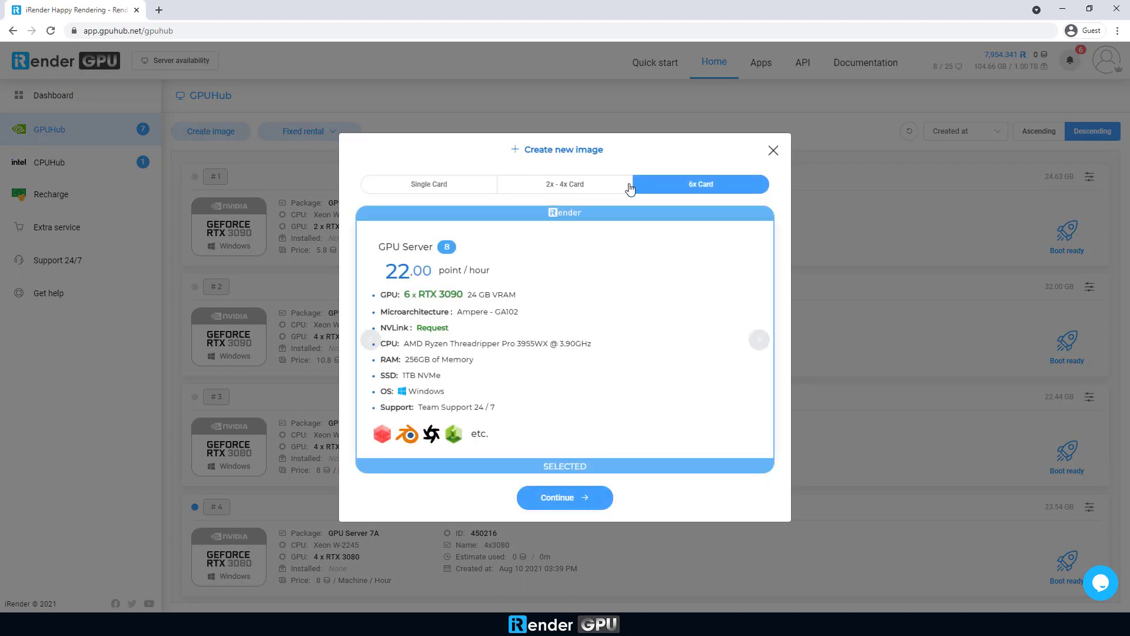
Create the image named 6x3090 on the 6x RTX 3090 package with Windows 10.
click(564, 497)
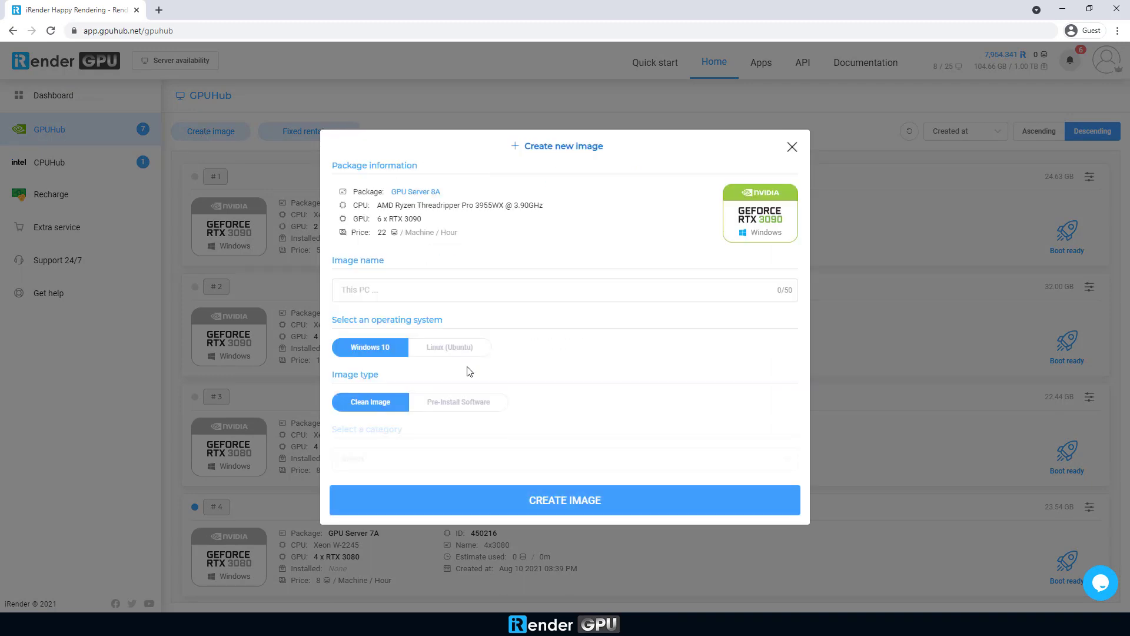
text(6x3090)
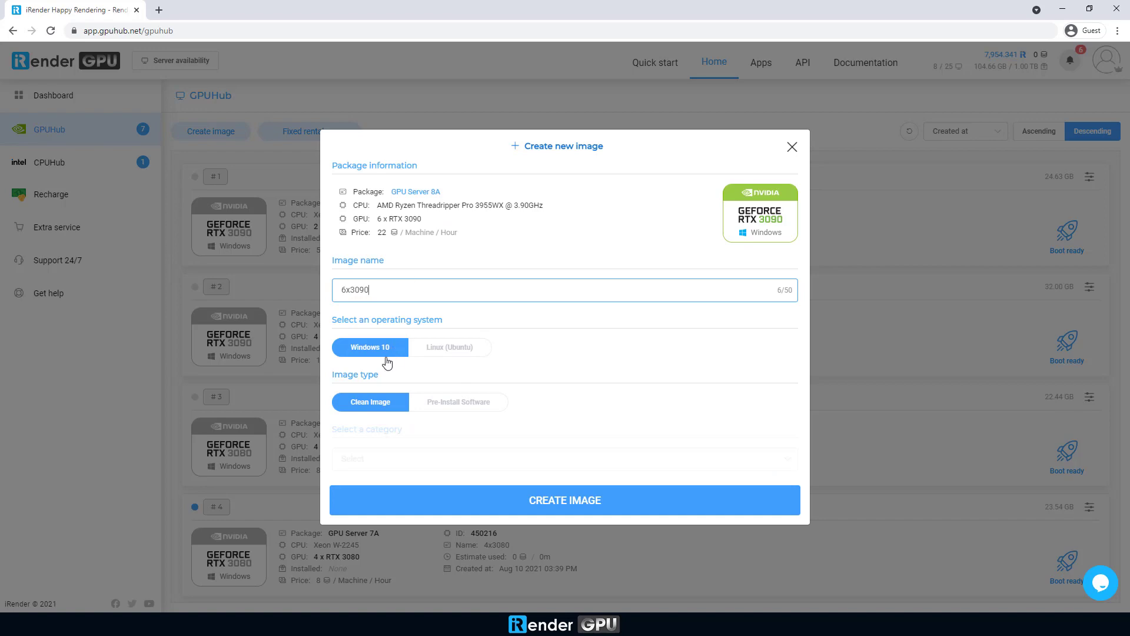
click(563, 499)
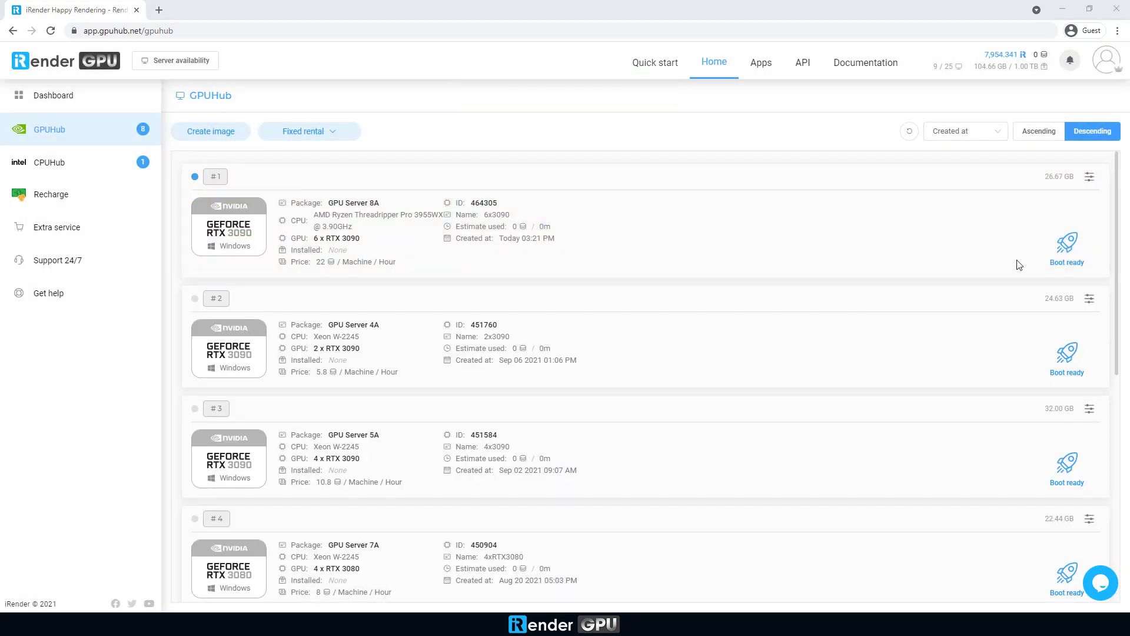
Boot the 6x3090 machine, then connect via remote desktop, confirming credentials and the certificate.
click(1067, 244)
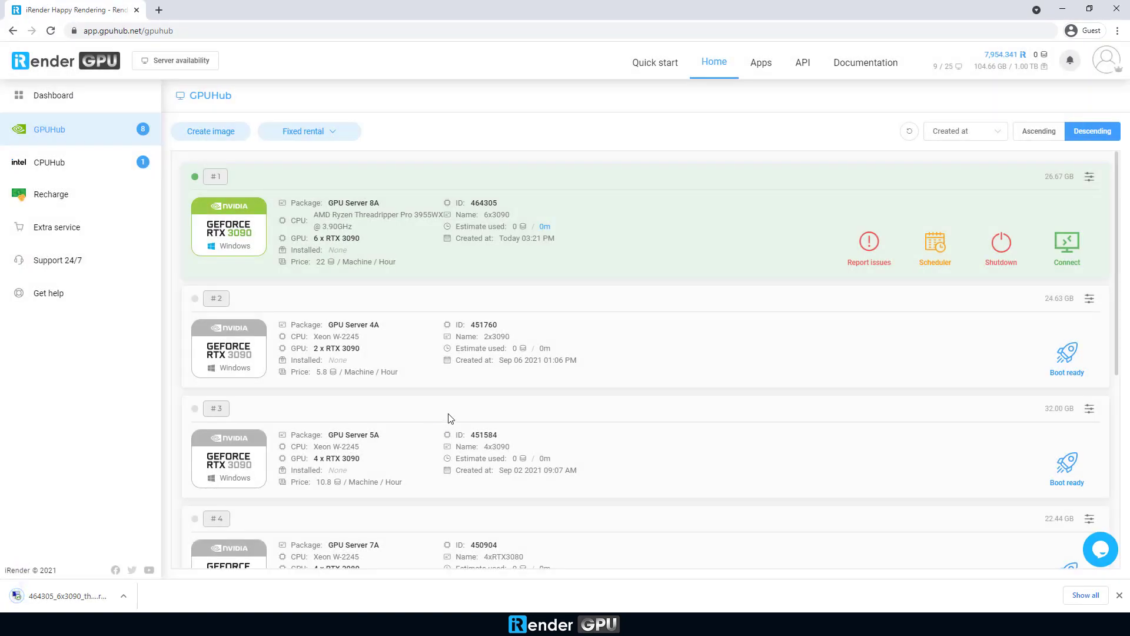
click(1066, 240)
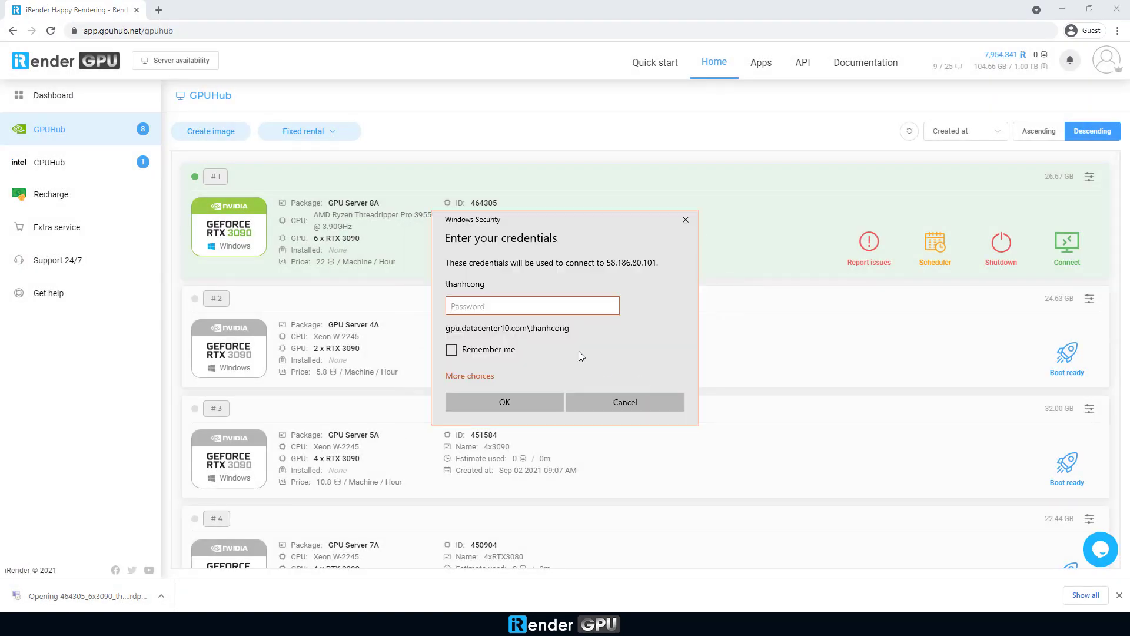
click(504, 401)
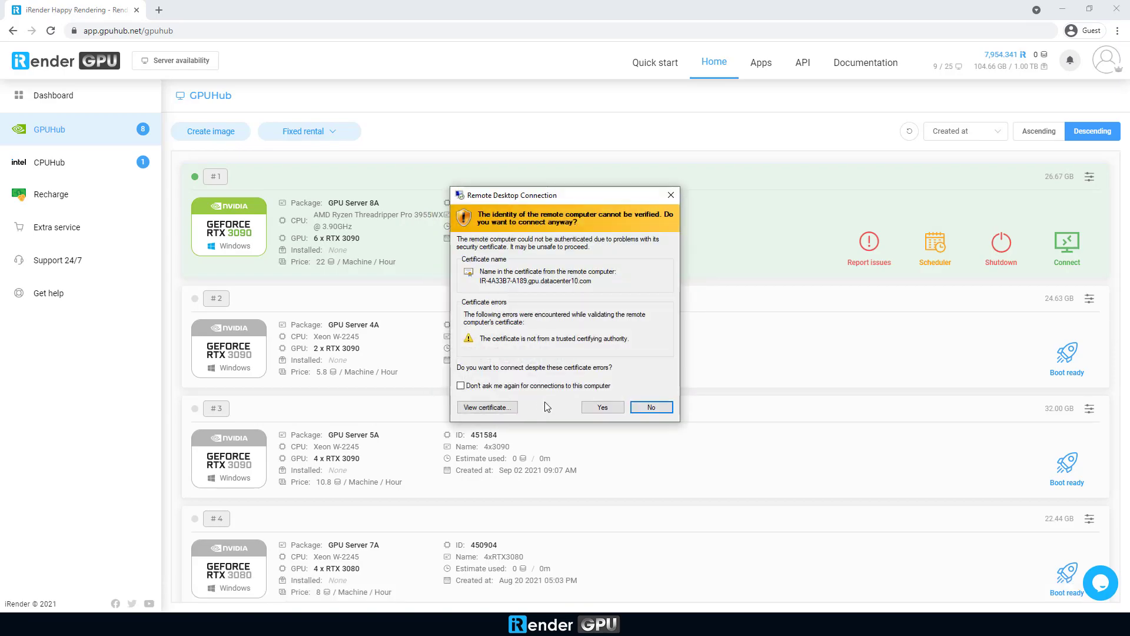
click(602, 406)
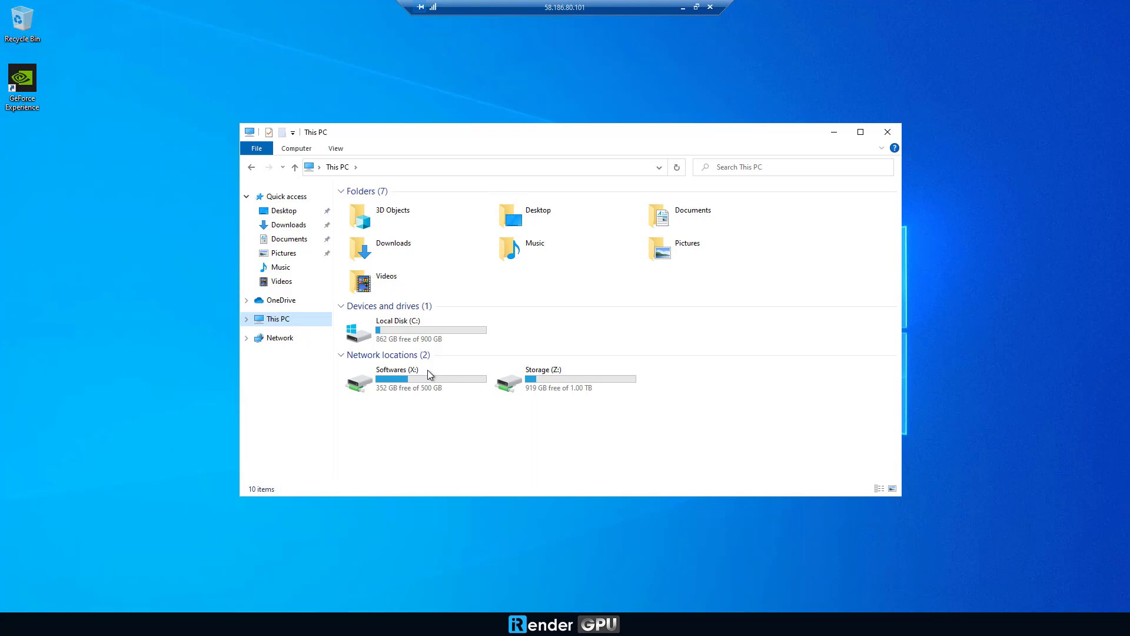
Run the Autodesk 3ds Max 2020 installer from Softwares (X:) > 3Ds Max > 3Ds Max 2020.
double_click(396, 377)
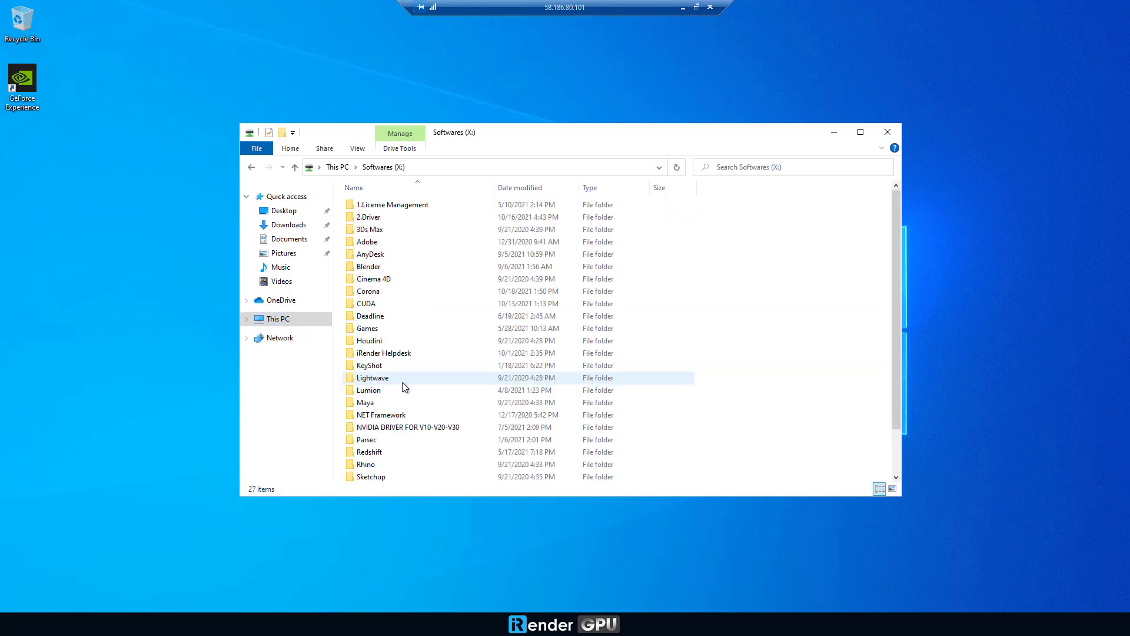
double_click(369, 229)
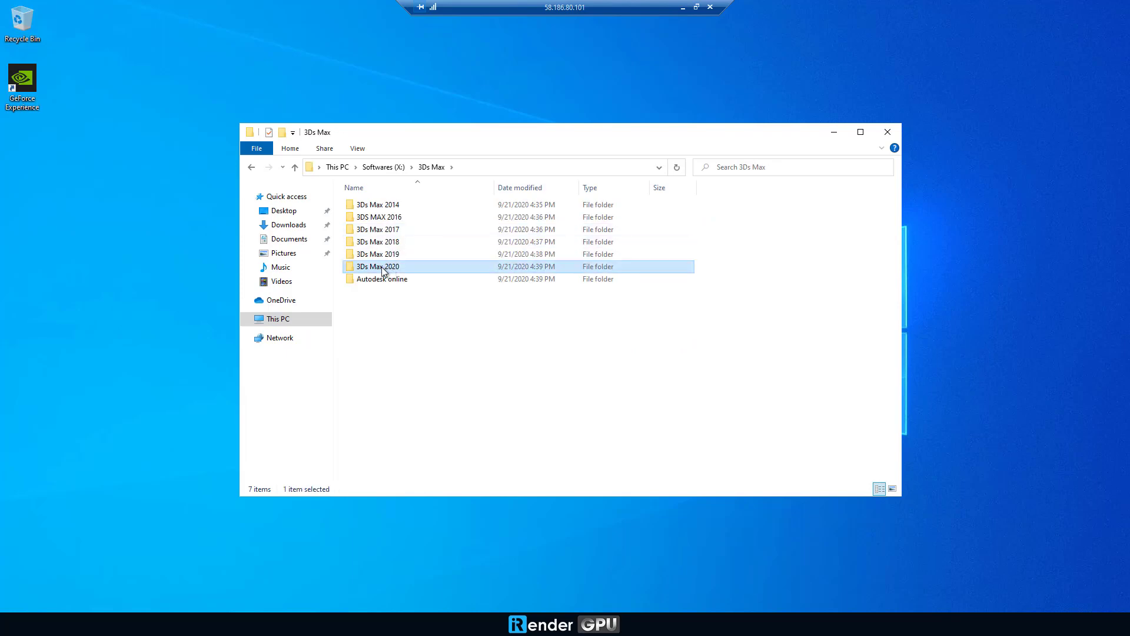
double_click(377, 266)
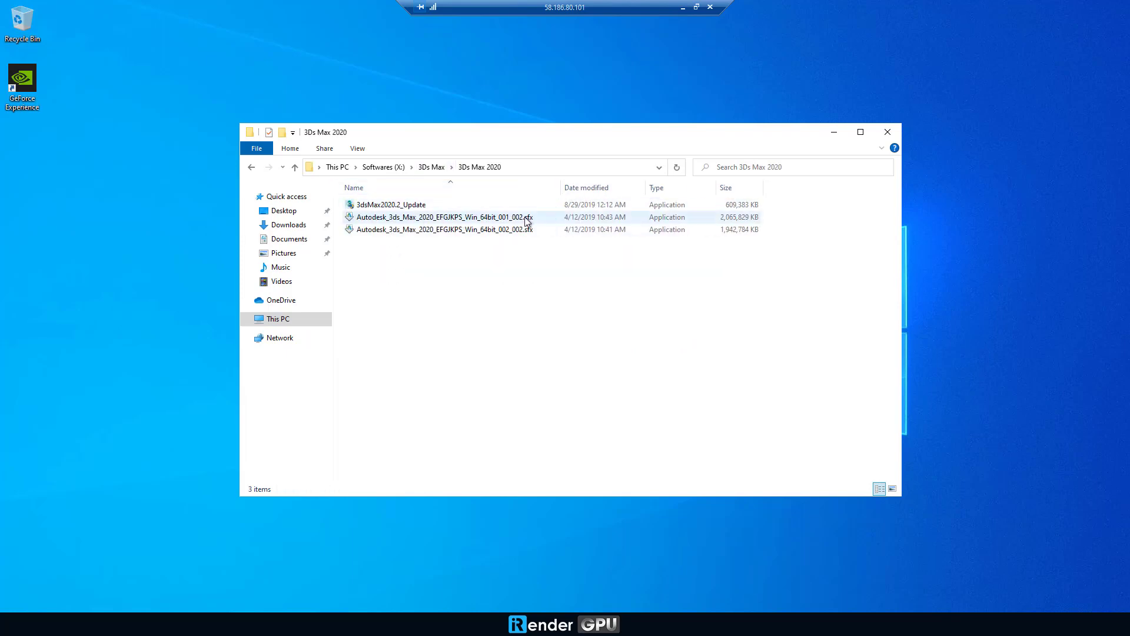
double_click(442, 216)
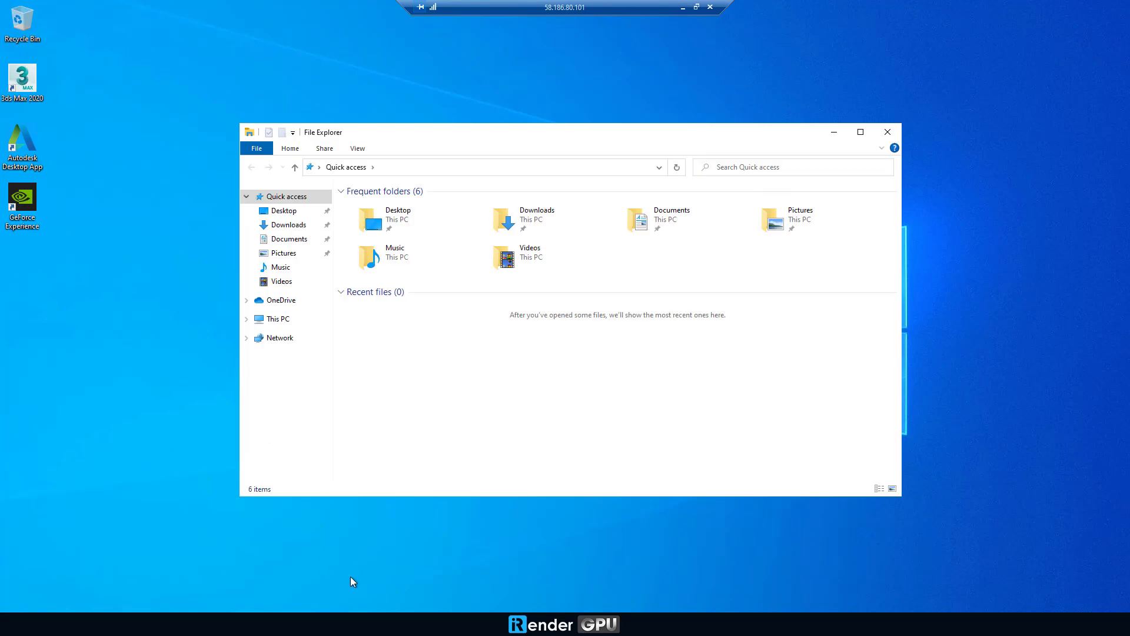
Copy Fstorm_car_001 from Storage (Z:) to the desktop and load Fstorm_car_001.max in 3ds Max.
click(276, 319)
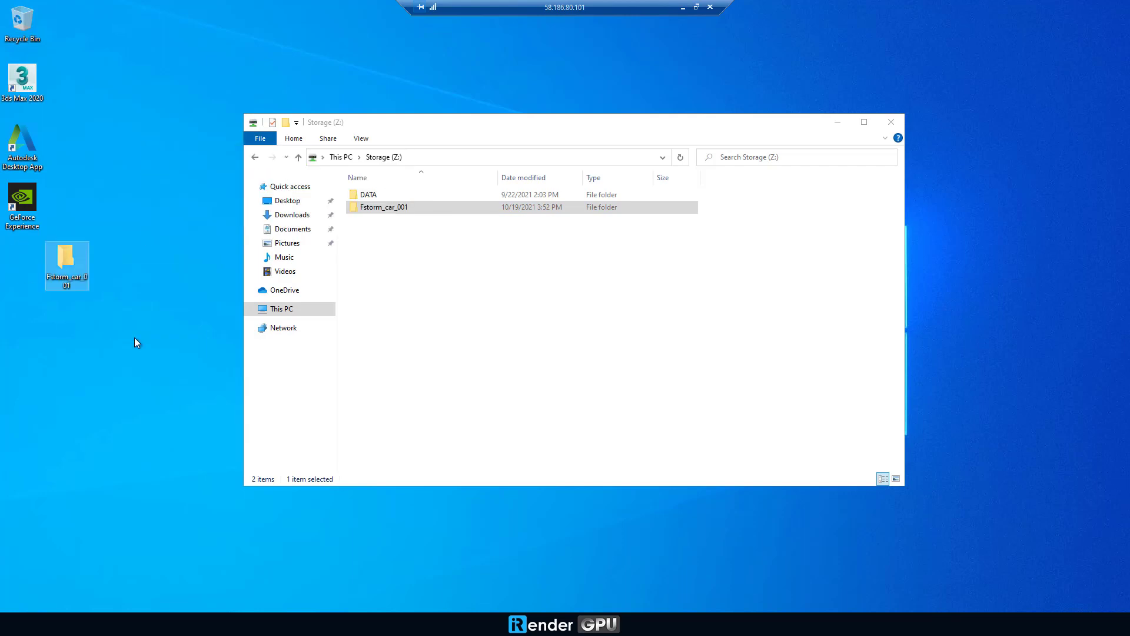
click(890, 121)
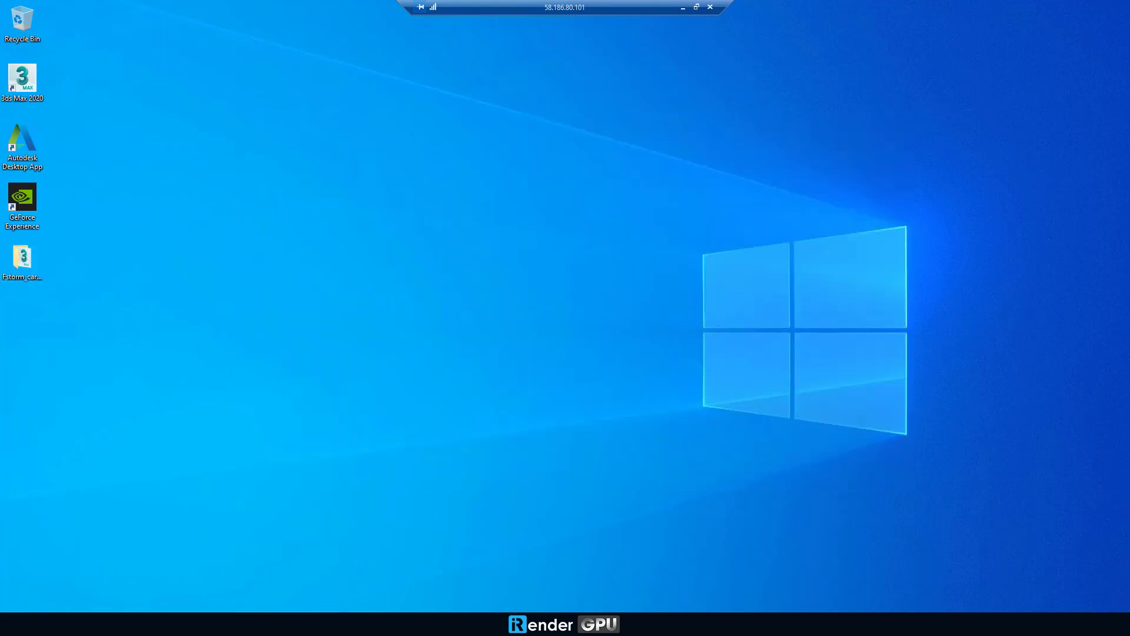
double_click(22, 257)
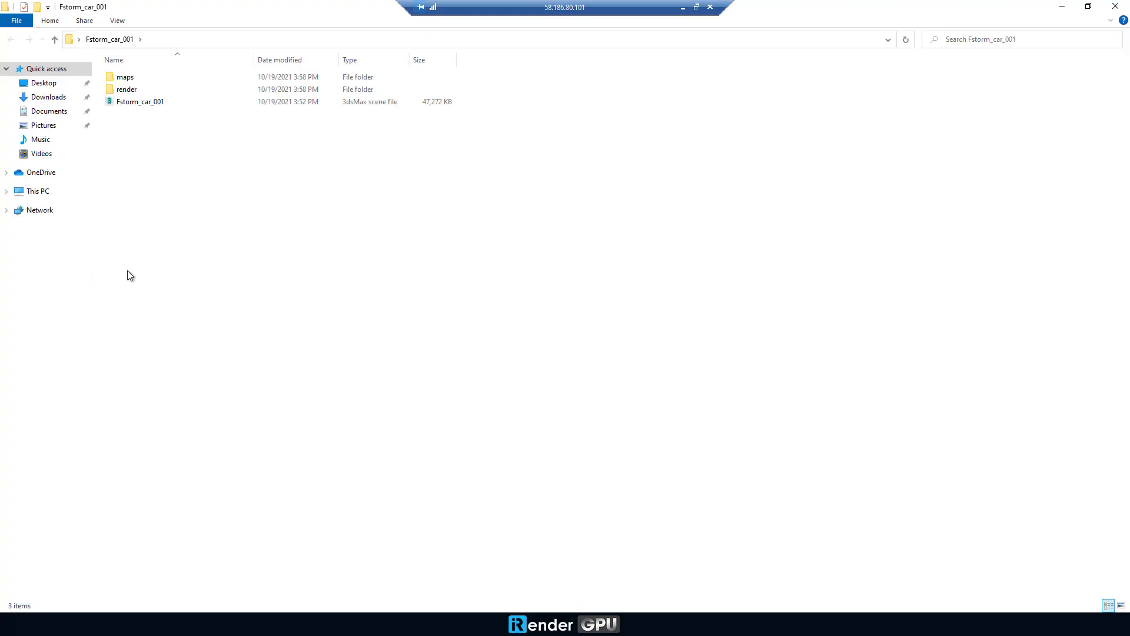
double_click(140, 101)
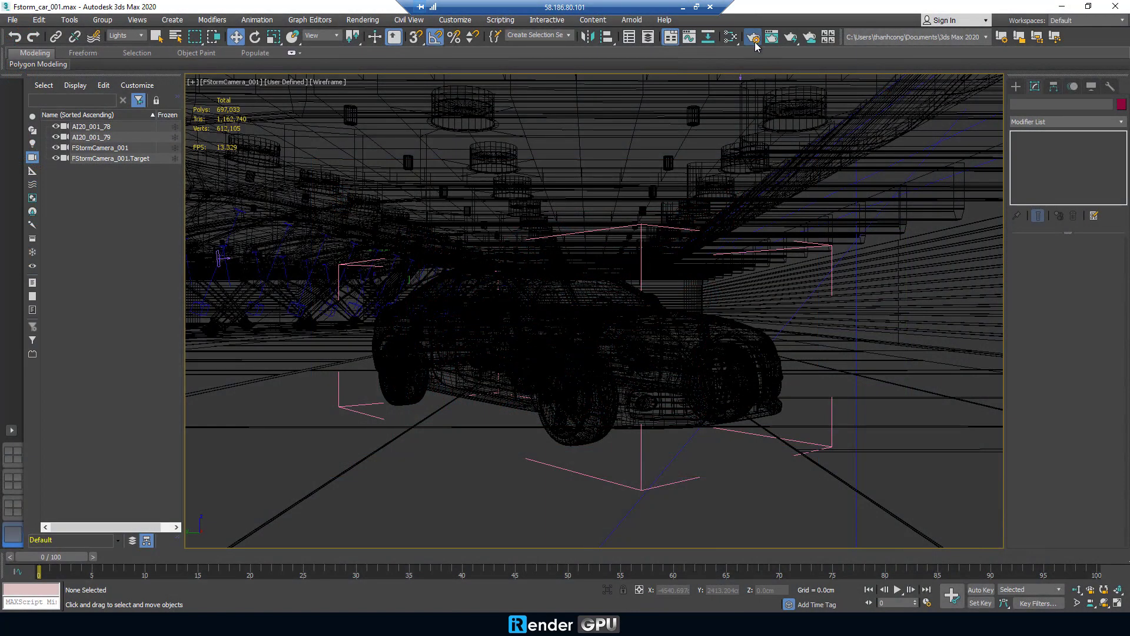
In Render Setup, confirm all six GPUs in FStorm's GPU Manager and render the Audi scene.
click(752, 37)
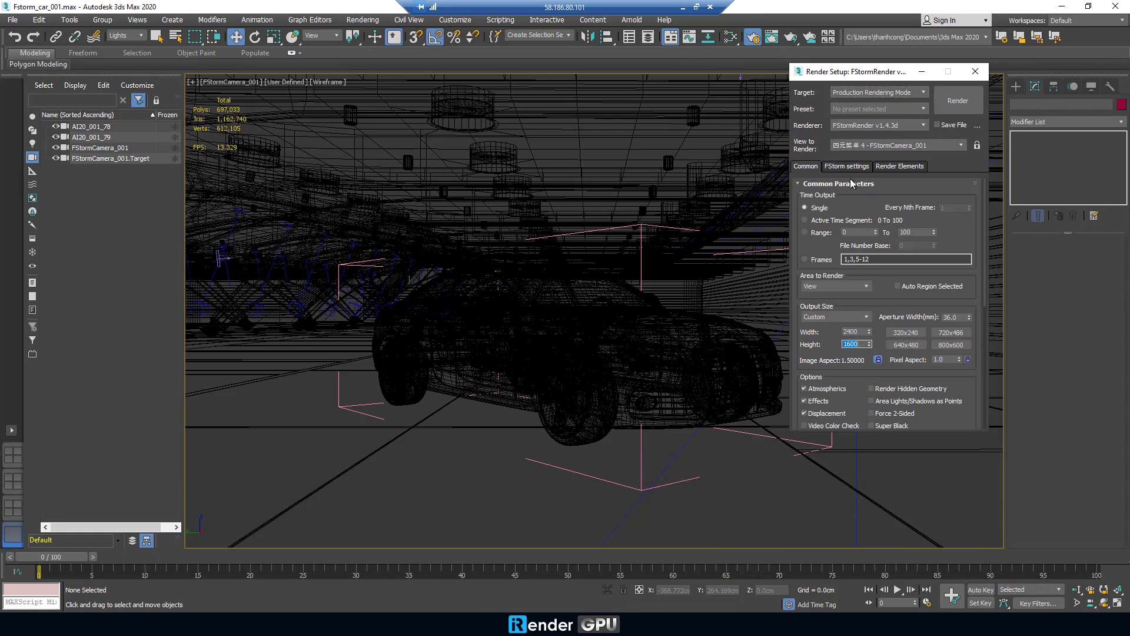
click(845, 166)
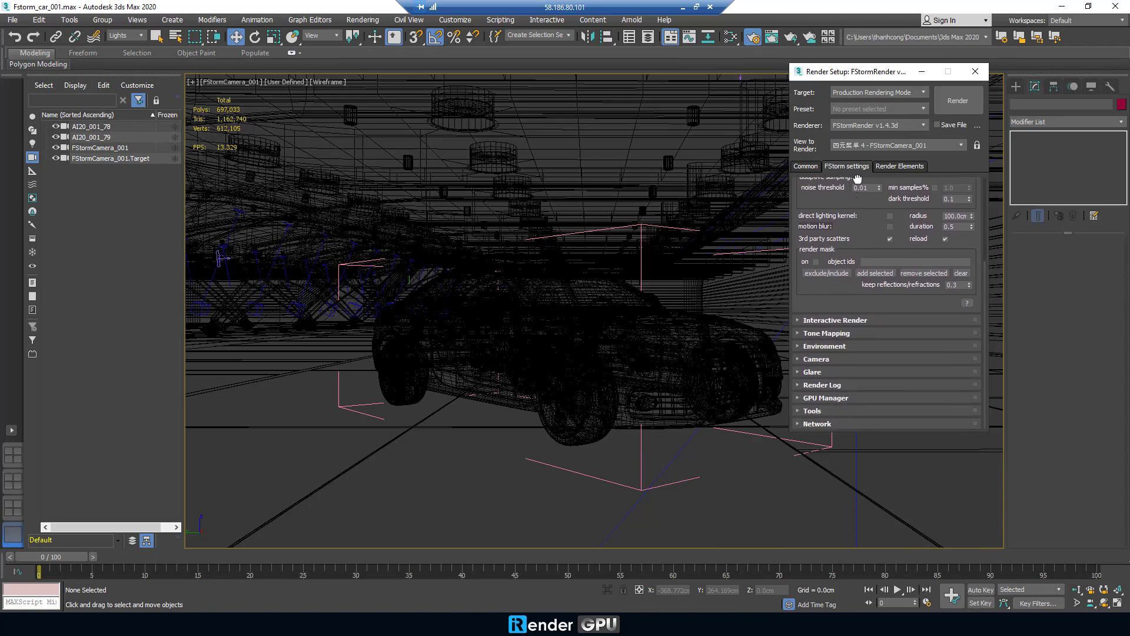
click(825, 293)
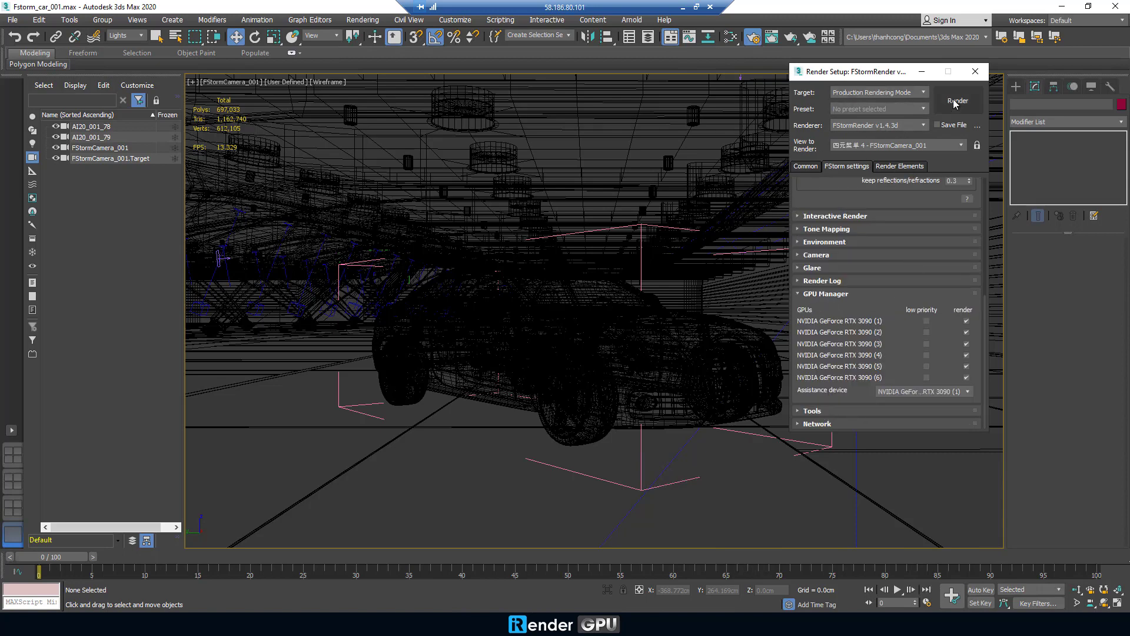
click(957, 101)
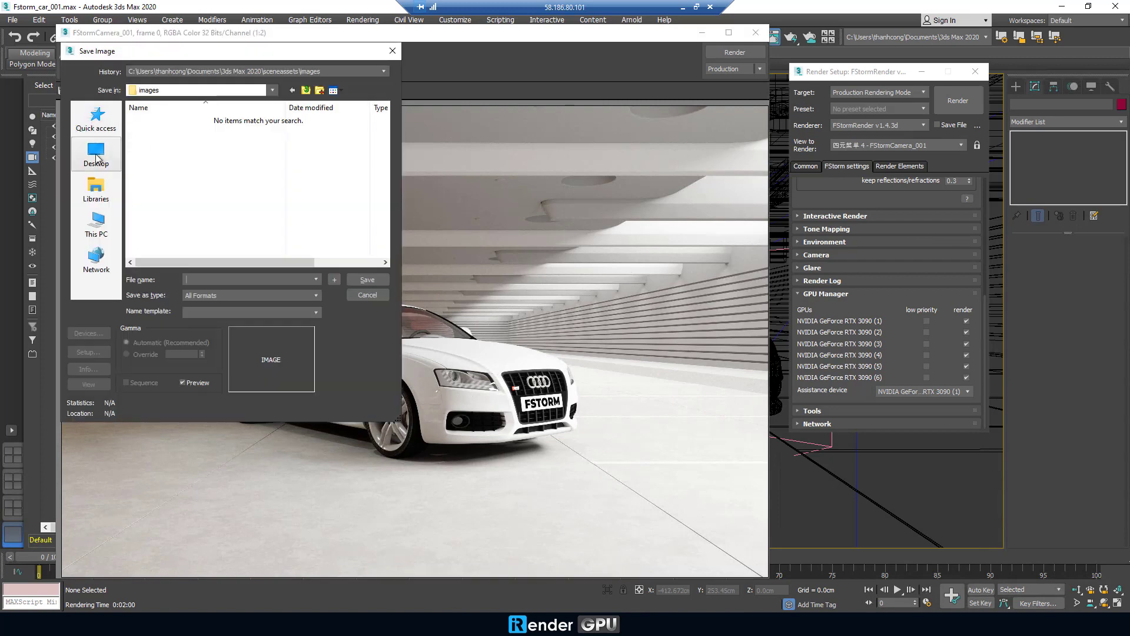
Save the rendered frame to the remote Desktop as Fstorm_car_001.
click(96, 153)
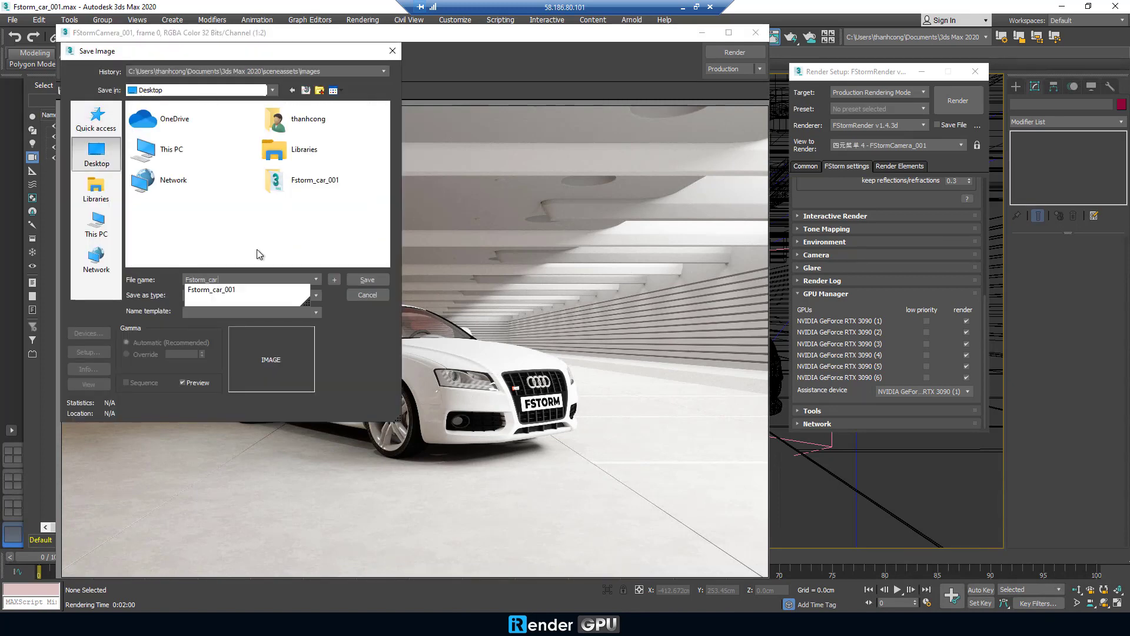
click(366, 294)
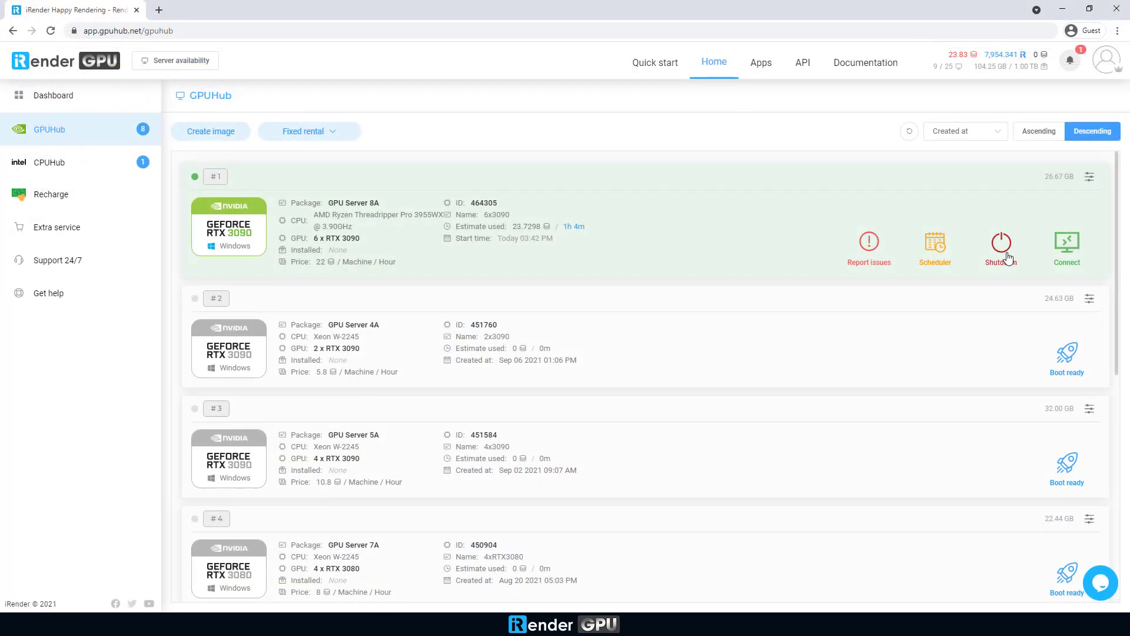
Shut down machine #1 (6x3090) and confirm the shutdown dialog.
click(1001, 241)
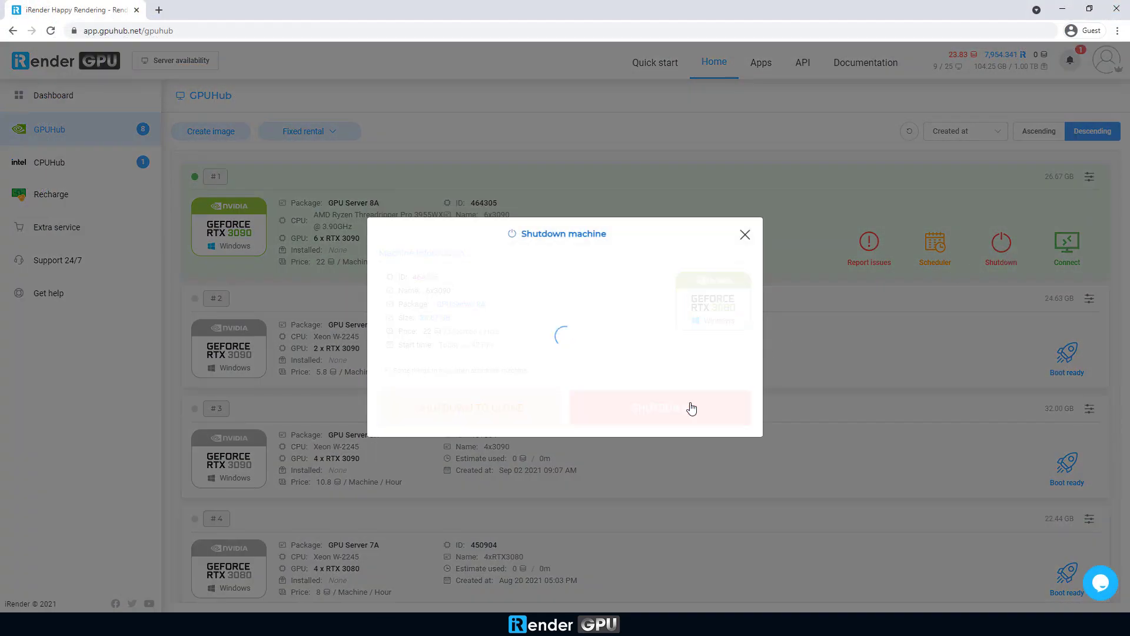
click(658, 408)
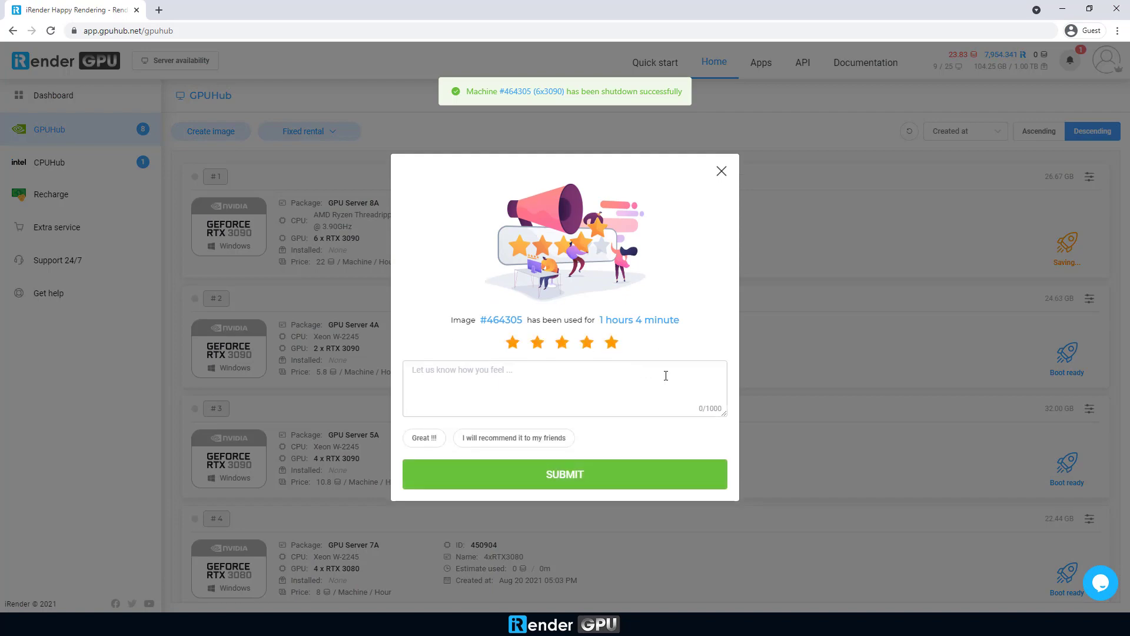
click(564, 473)
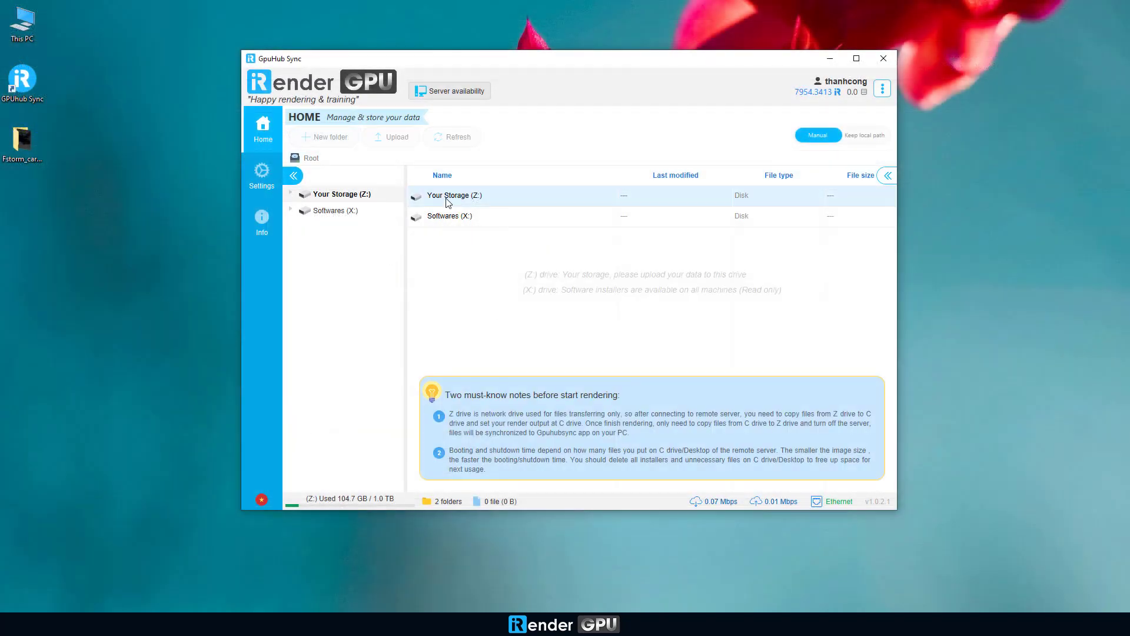
Sync Your Storage (Z:) and view the downloaded Fstorm_car render at 2400x1600.
click(392, 137)
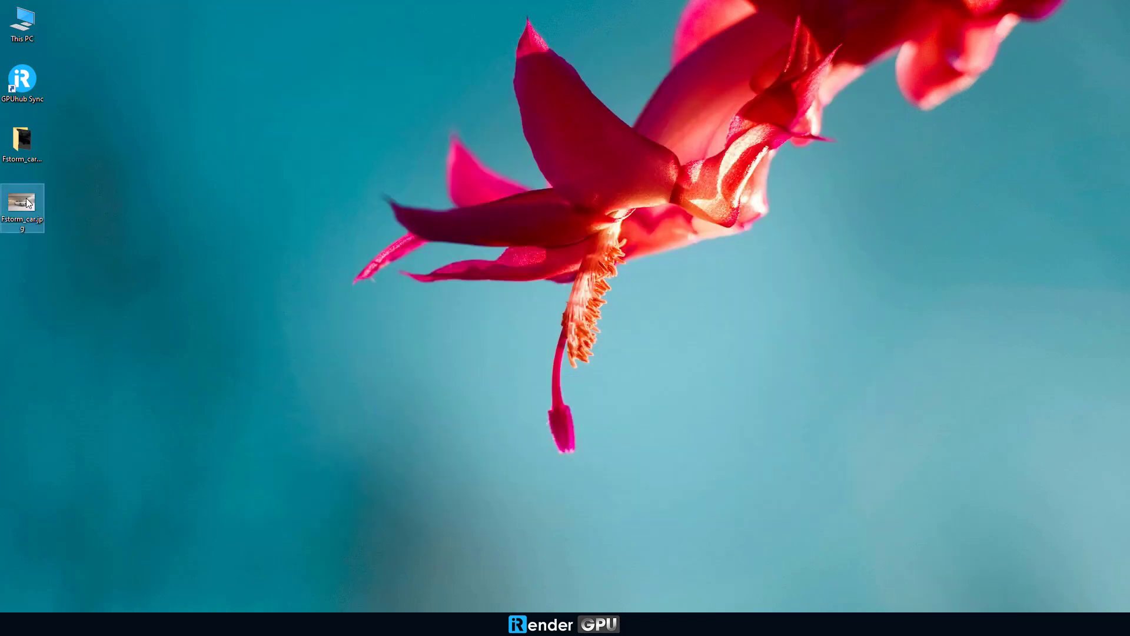
double_click(22, 205)
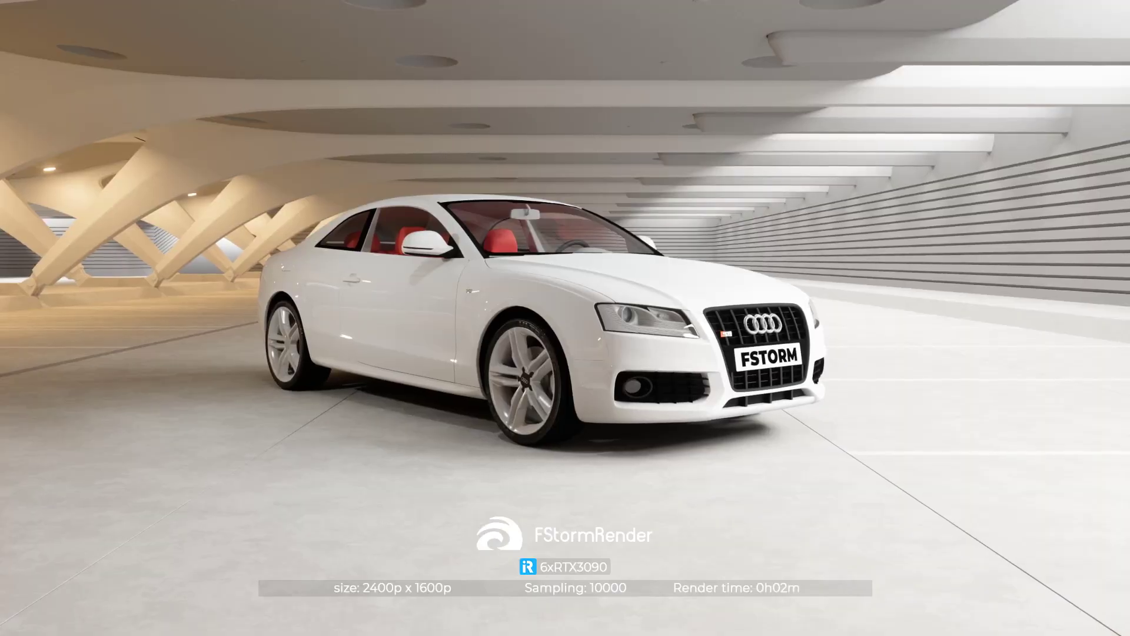